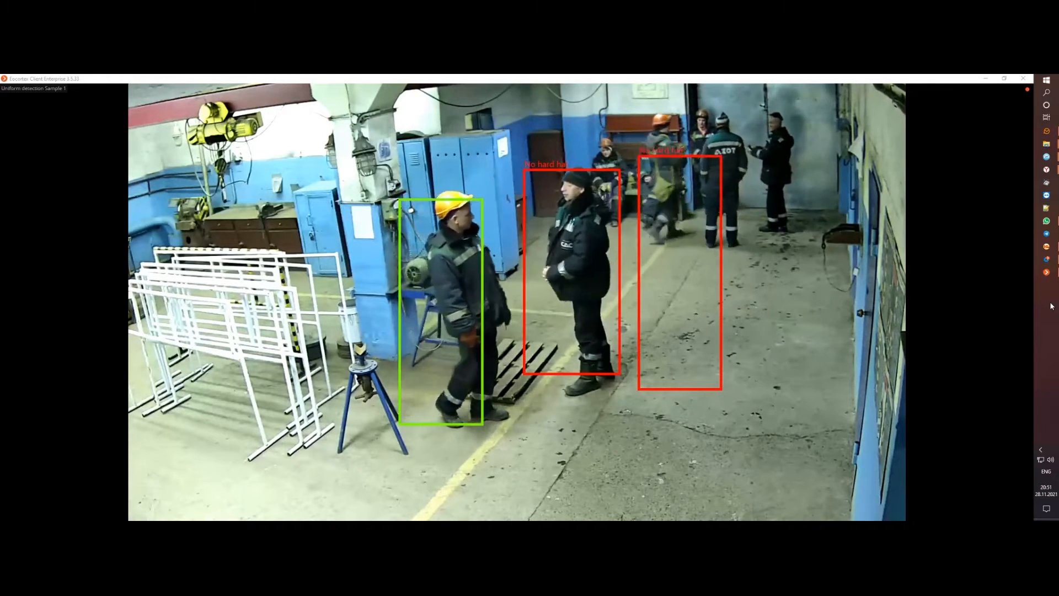
mouse_move(1046, 259)
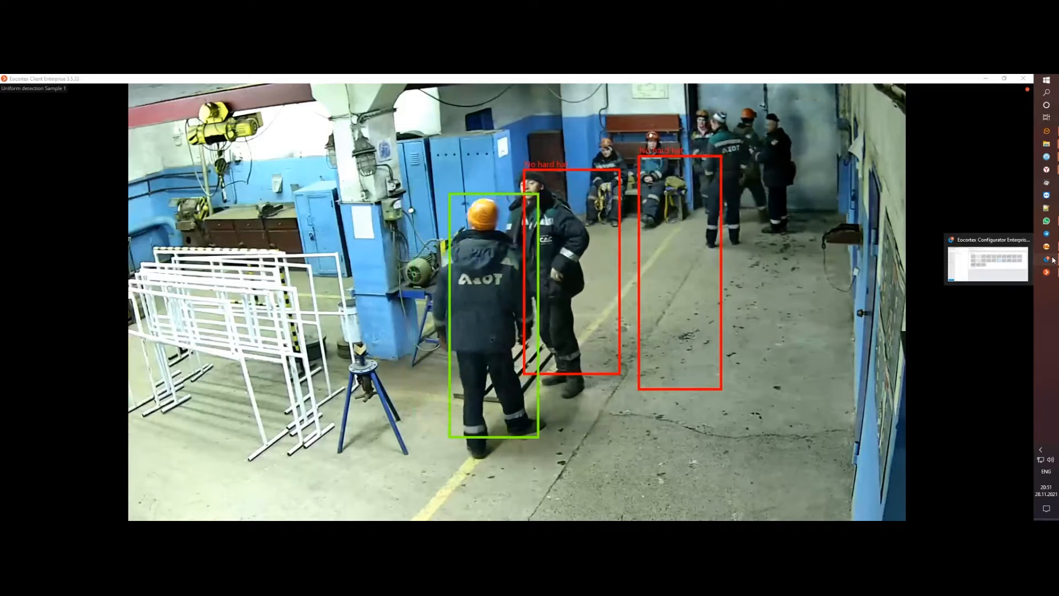
Step: Require vests and other uniform by colours in the Uniform Detector's zone alarm settings
left_click(987, 260)
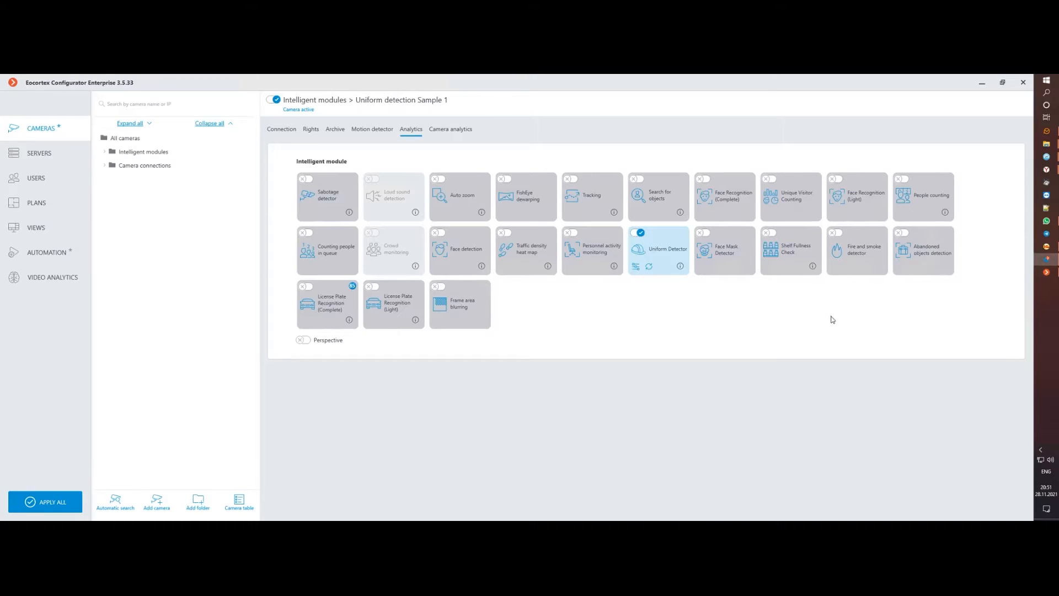
mouse_move(633, 283)
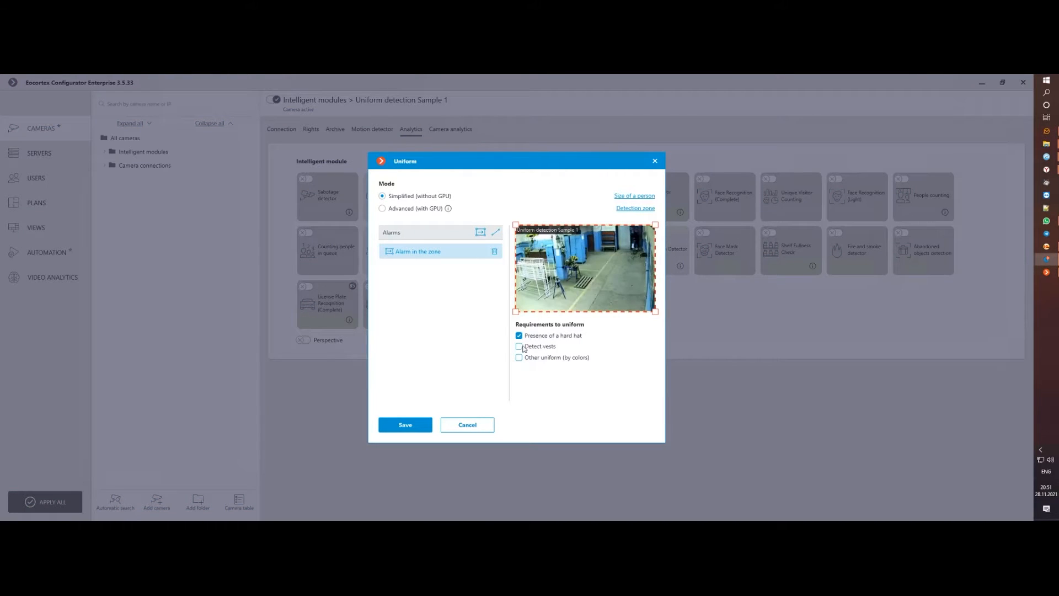
left_click(519, 357)
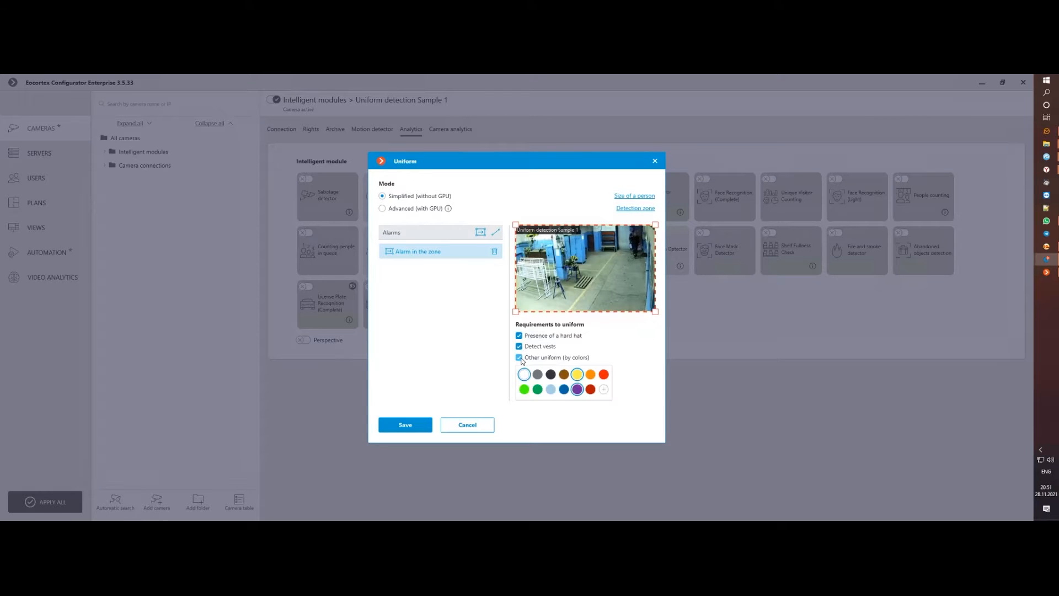
left_click(577, 389)
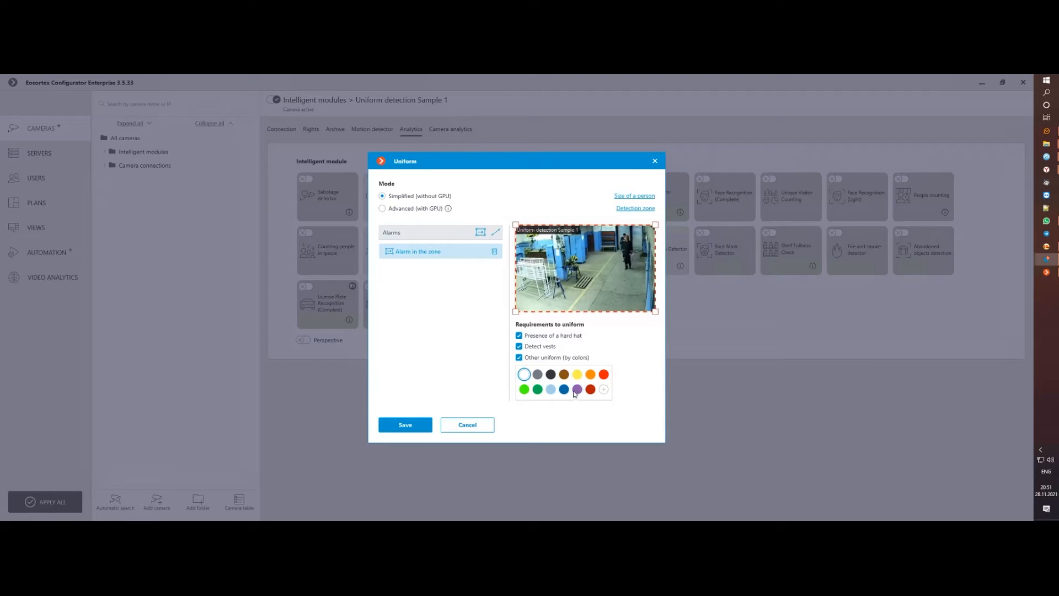
Step: Choose yellow and purple as the required uniform colours
left_click(550, 389)
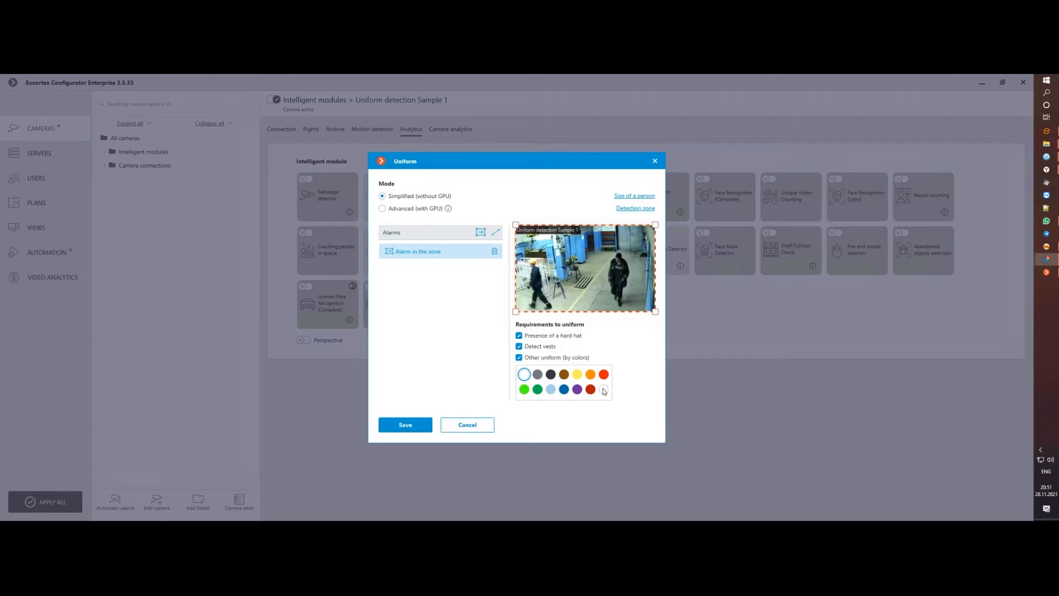
left_click(604, 389)
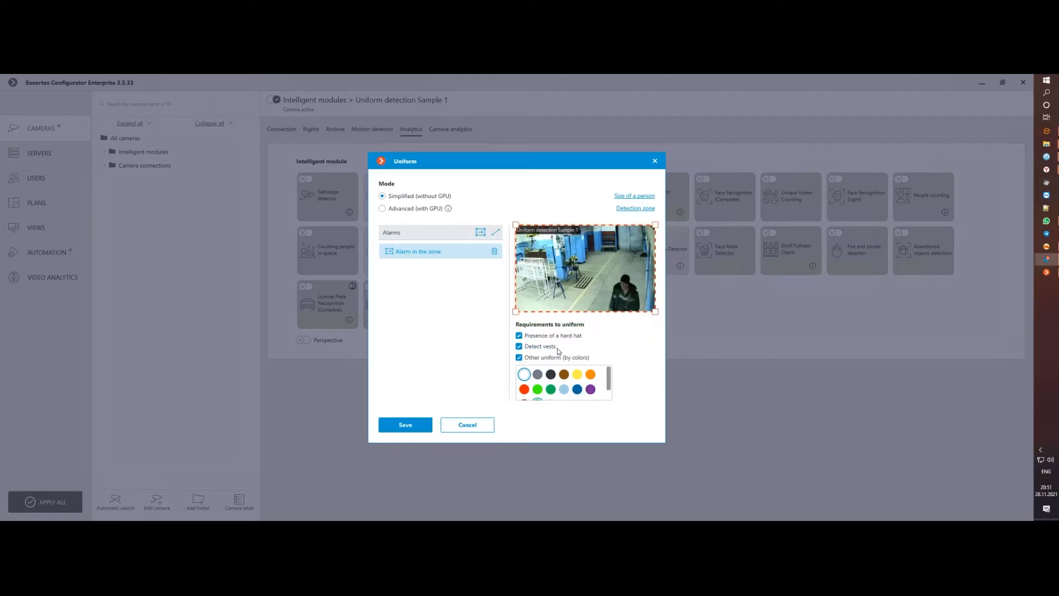
scroll("down", 3)
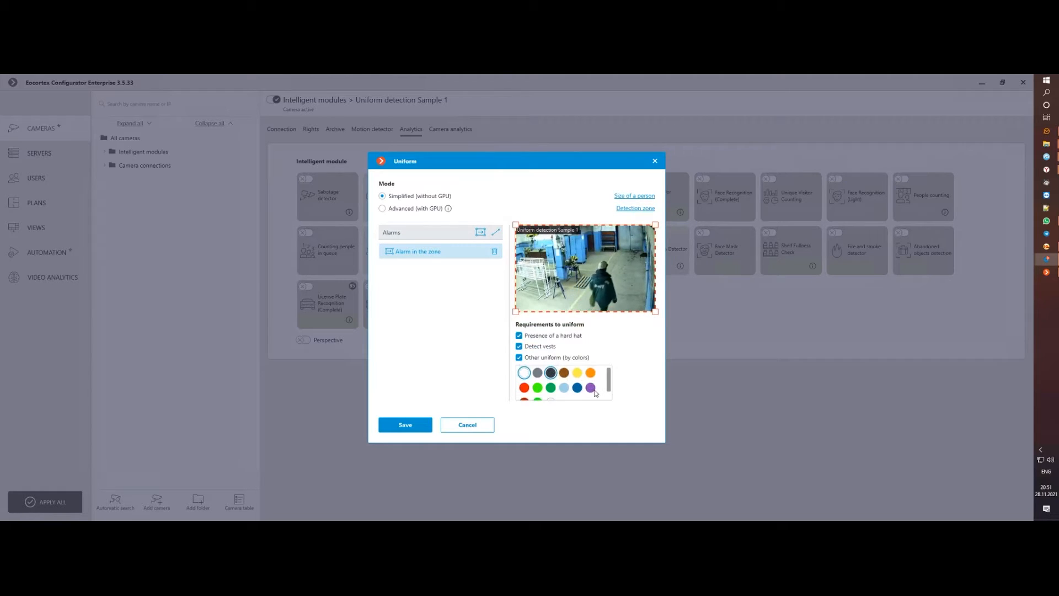
left_click(550, 372)
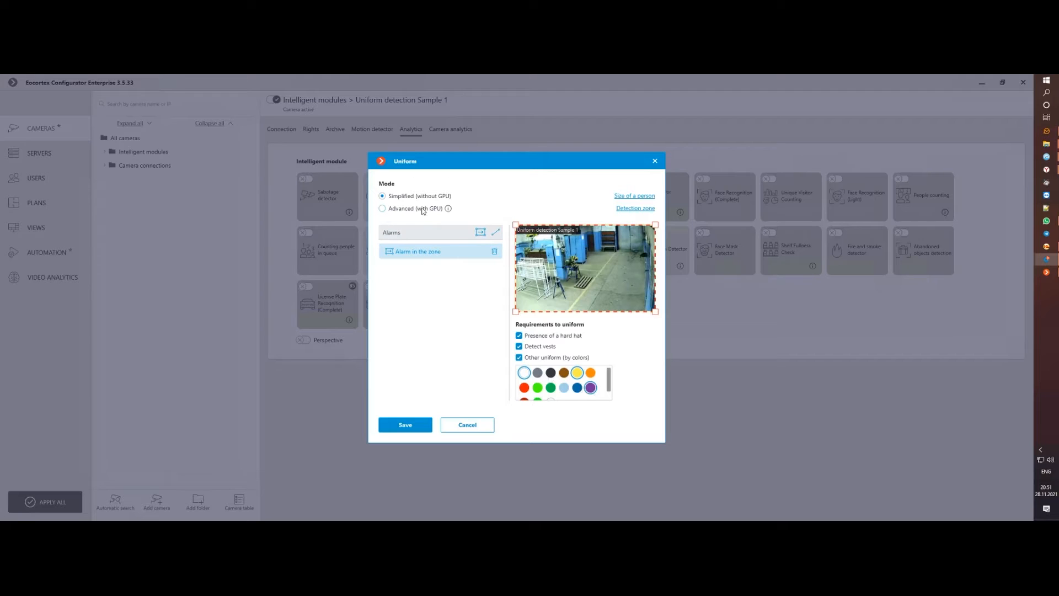
Step: Switch the detector to Advanced (with GPU) mode and add a moving within zone alarm
left_click(383, 208)
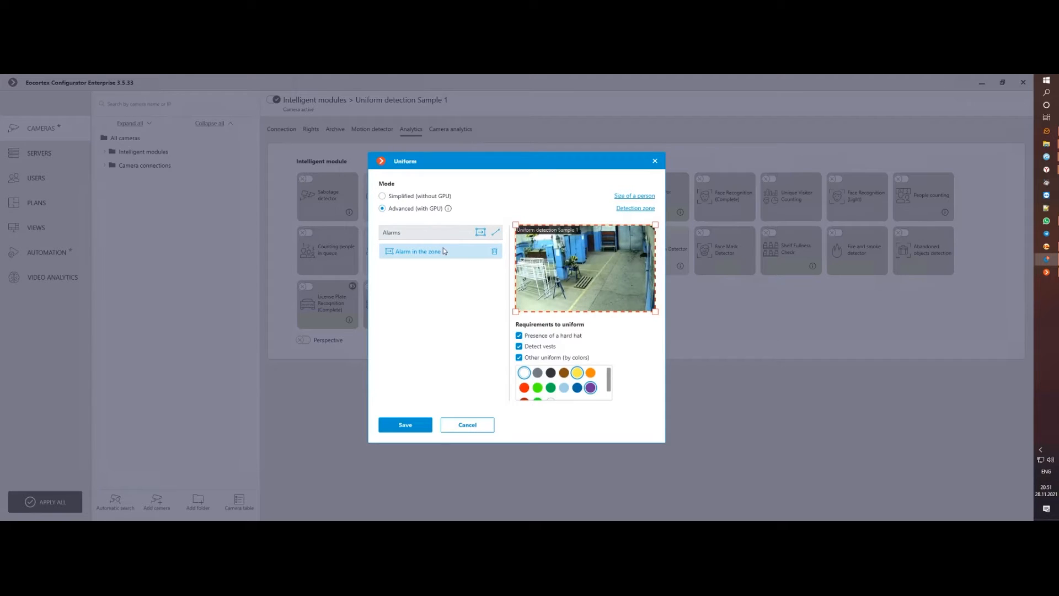
mouse_move(479, 293)
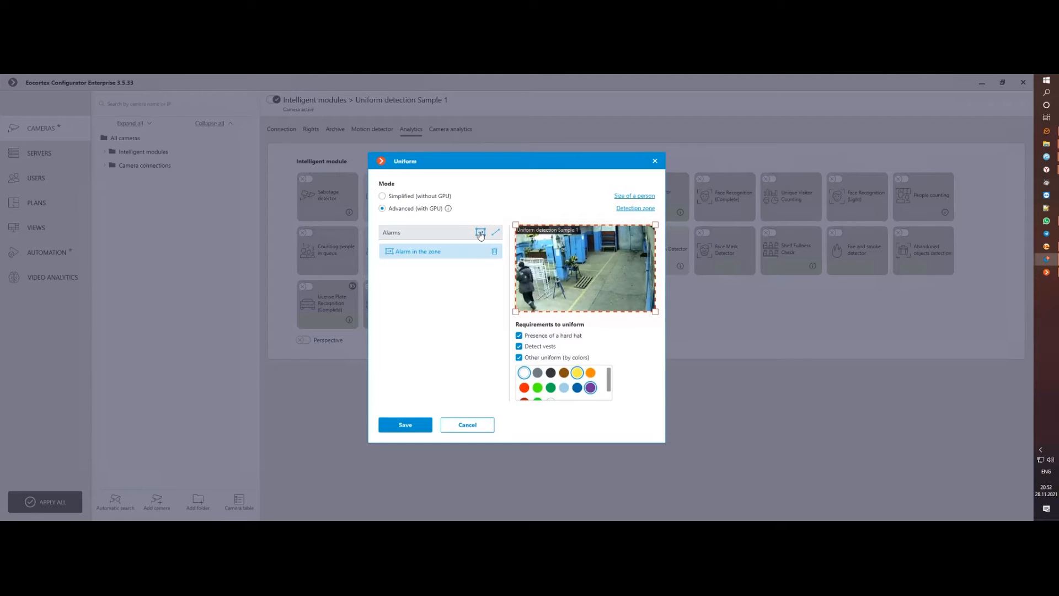
left_click(480, 232)
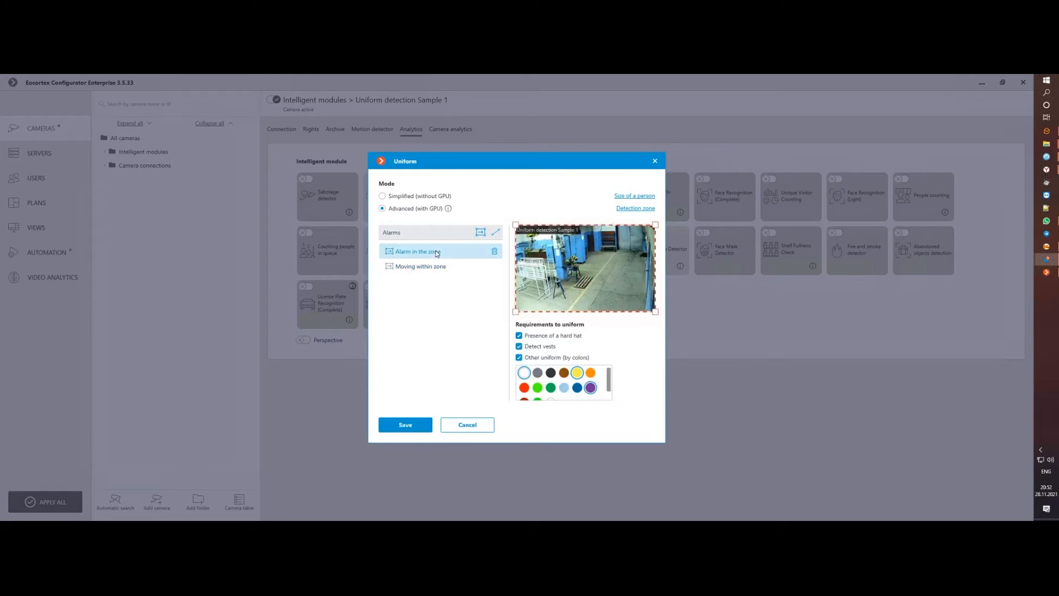
left_click(421, 266)
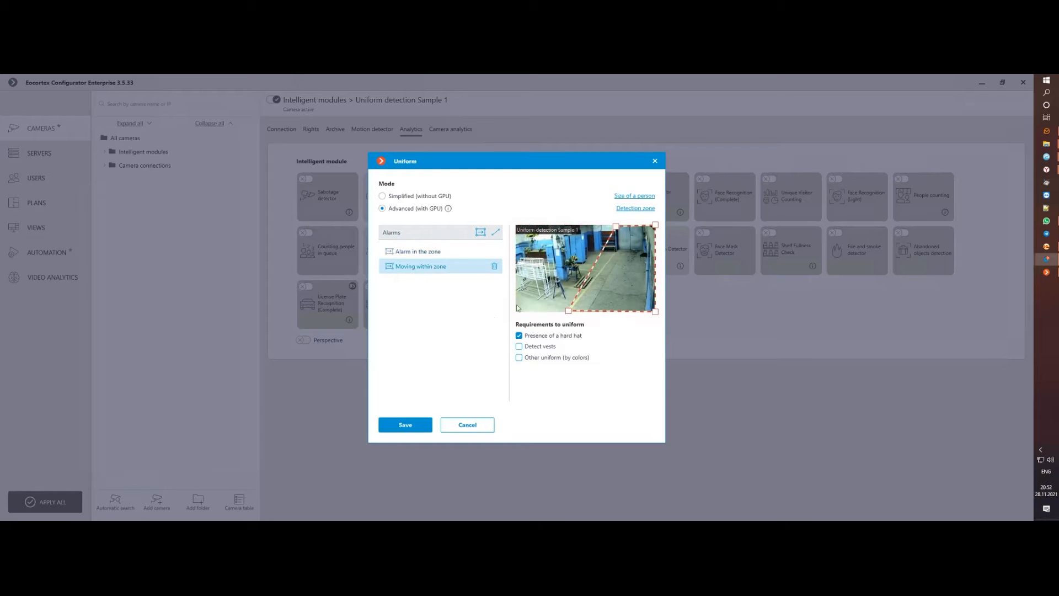
left_click(518, 358)
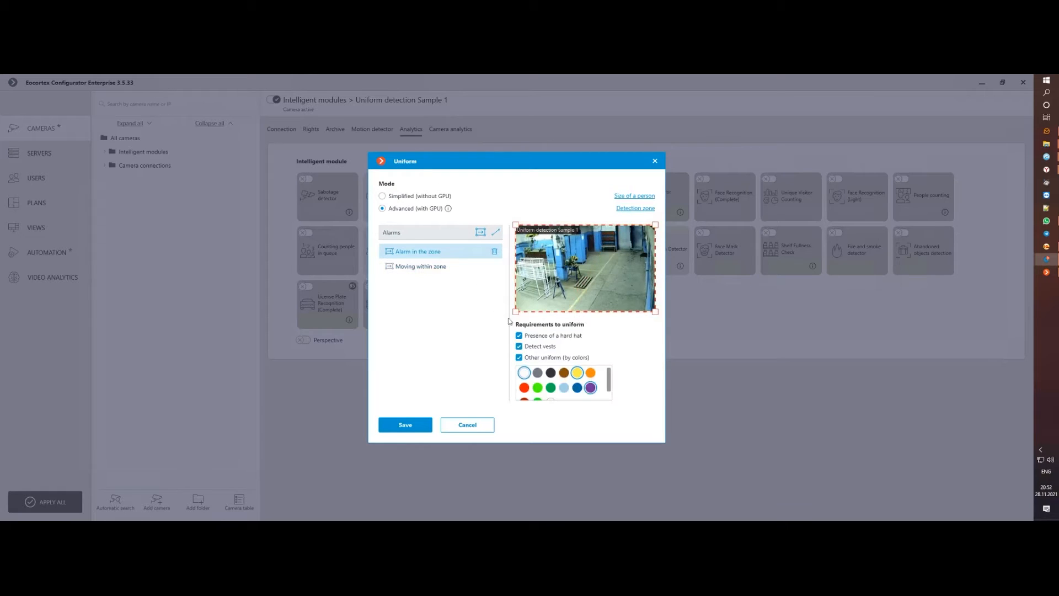
mouse_move(444, 279)
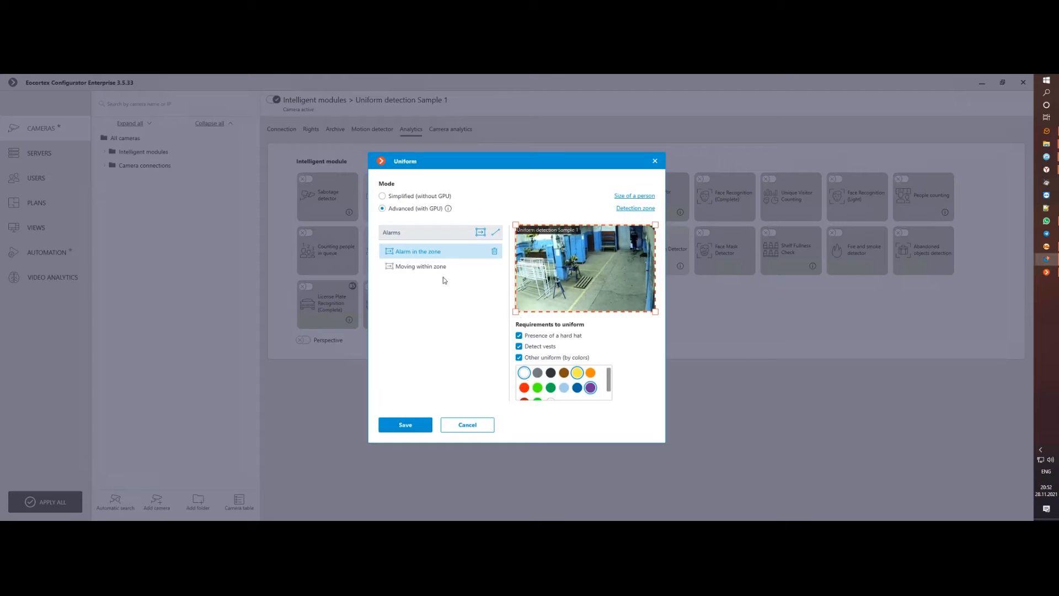
Step: Add a line intersection alarm requiring vests, then save and apply all settings
left_click(495, 232)
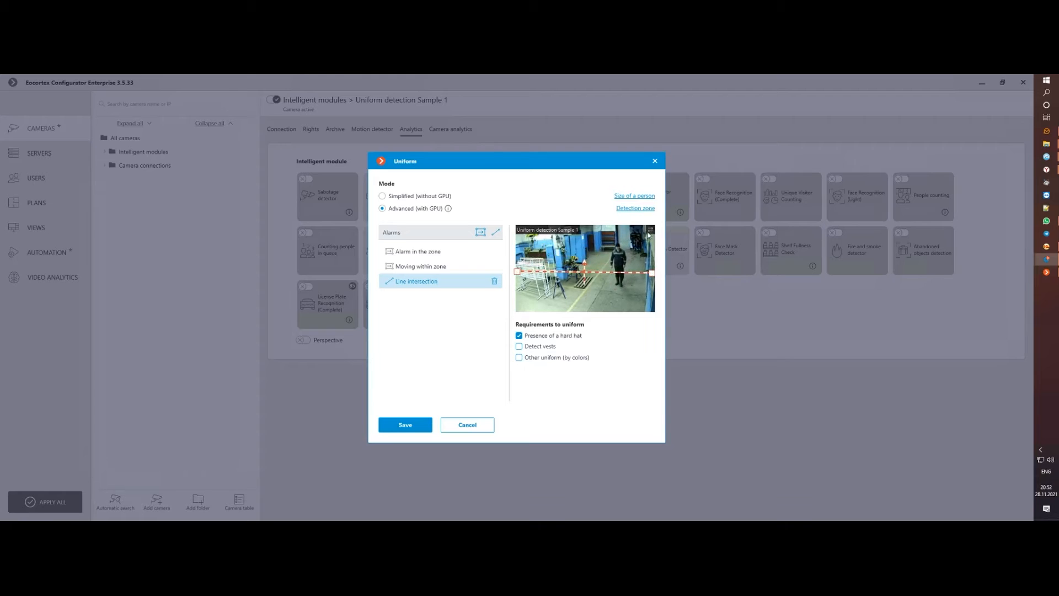
mouse_move(560, 317)
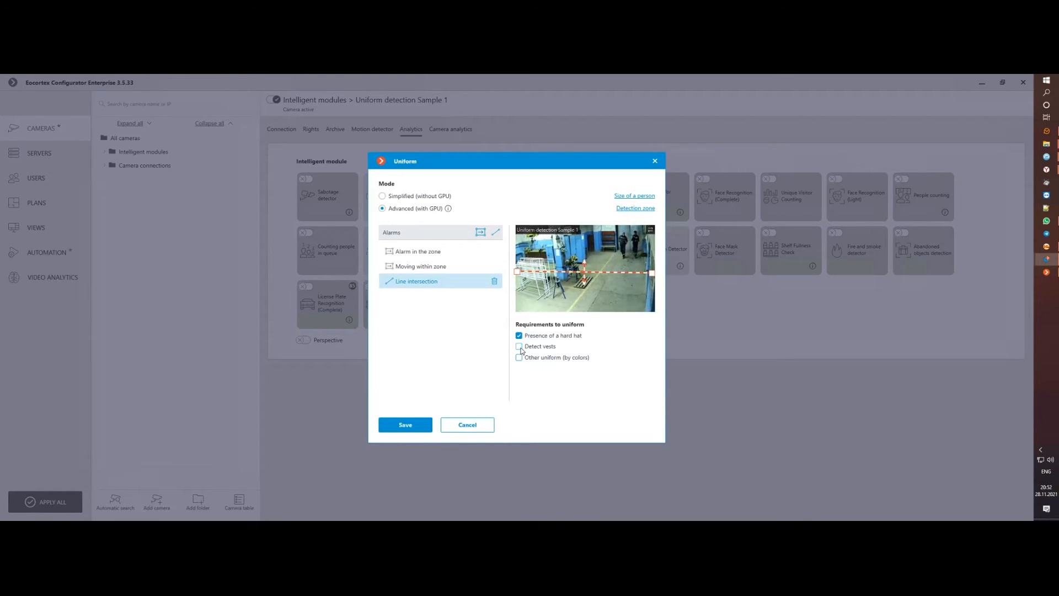
left_click(519, 335)
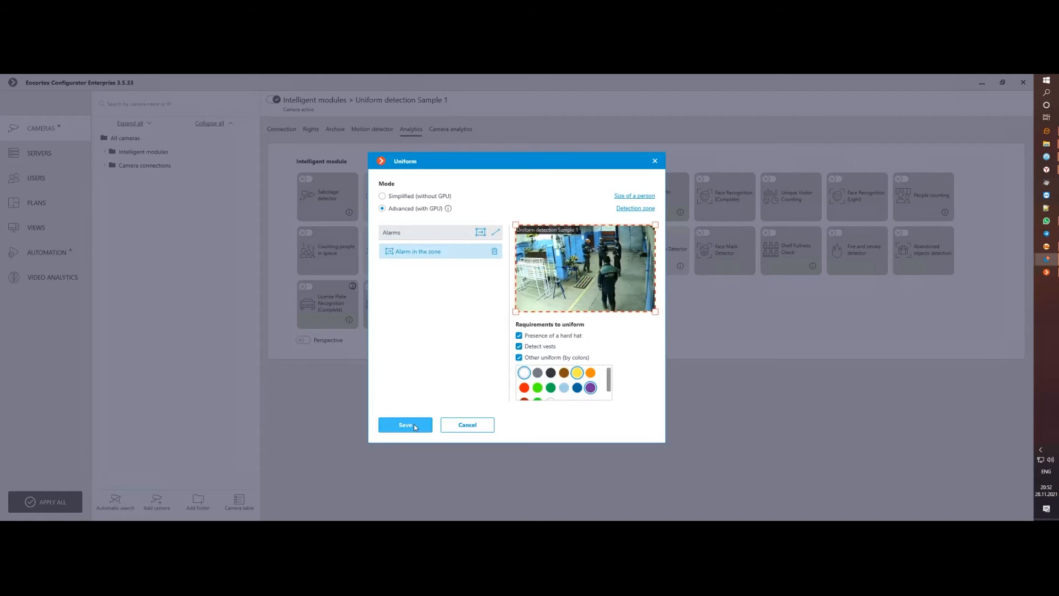
left_click(405, 424)
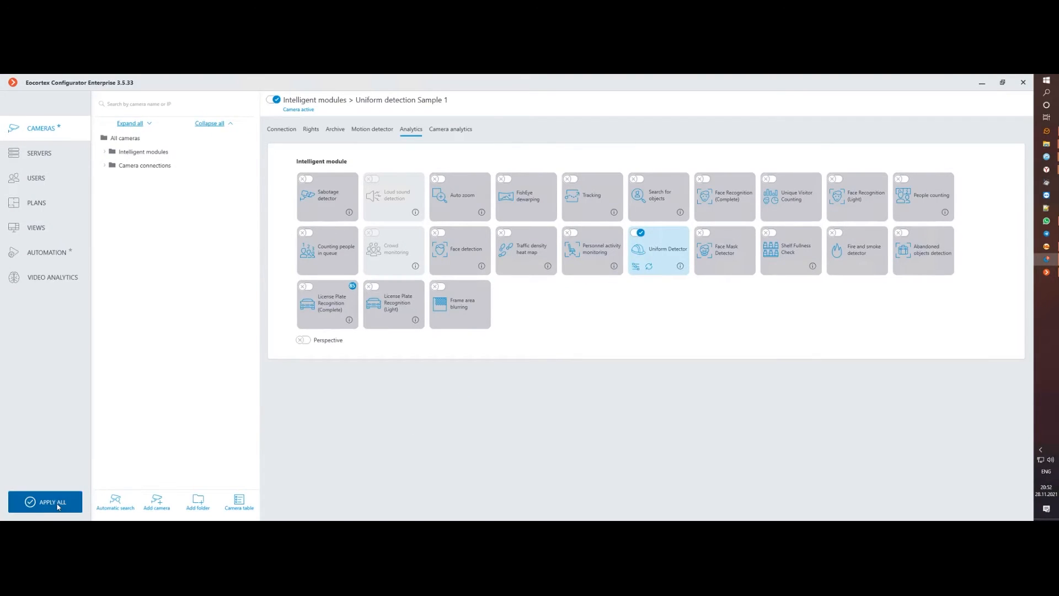
left_click(44, 502)
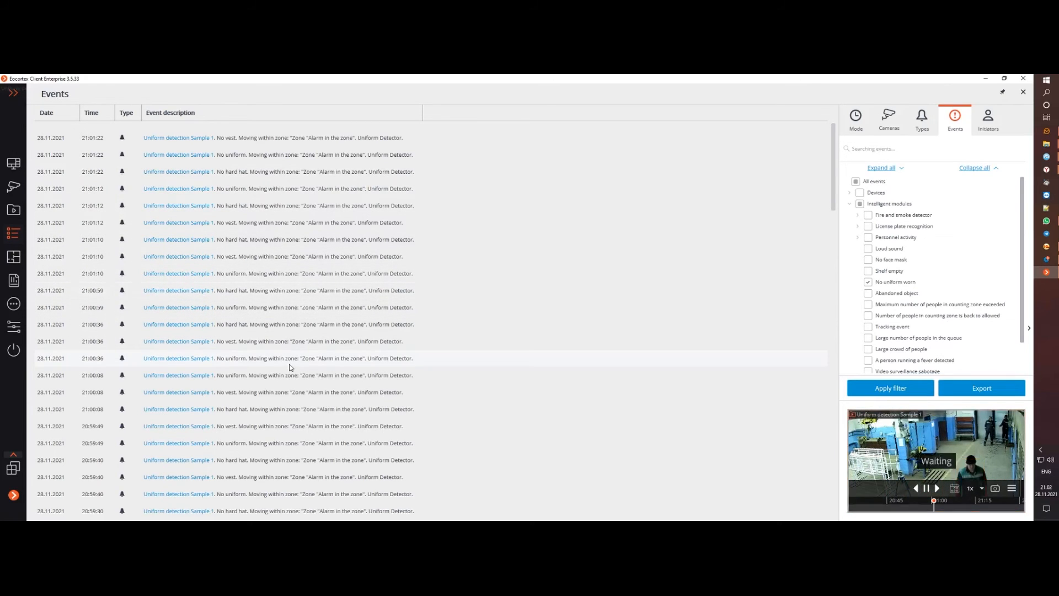
double_click(935, 448)
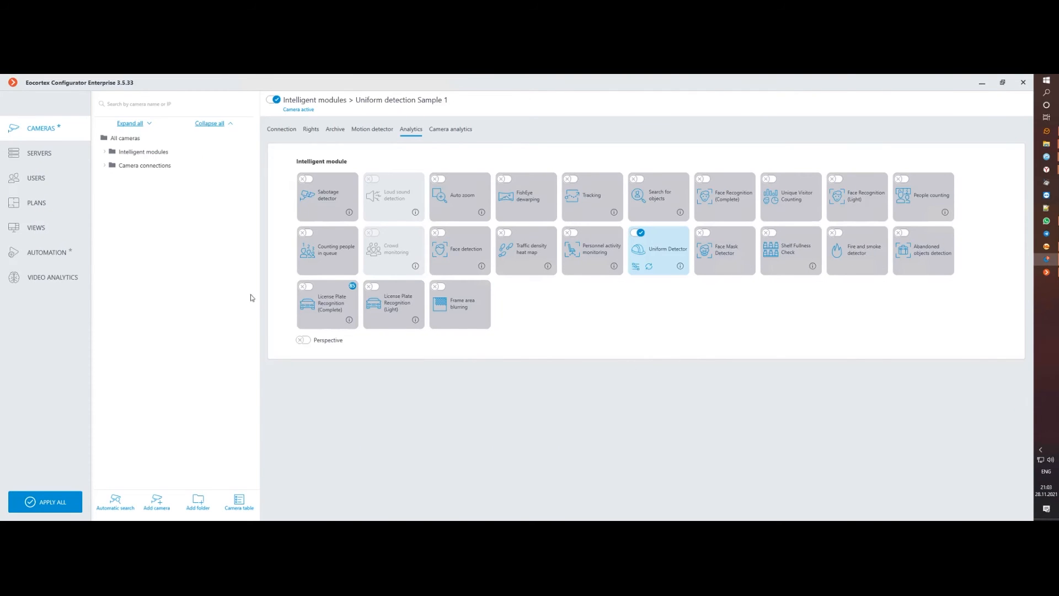
Step: Create an automation task on Uniform detection Sample 1 with the Alarm generation action
left_click(46, 251)
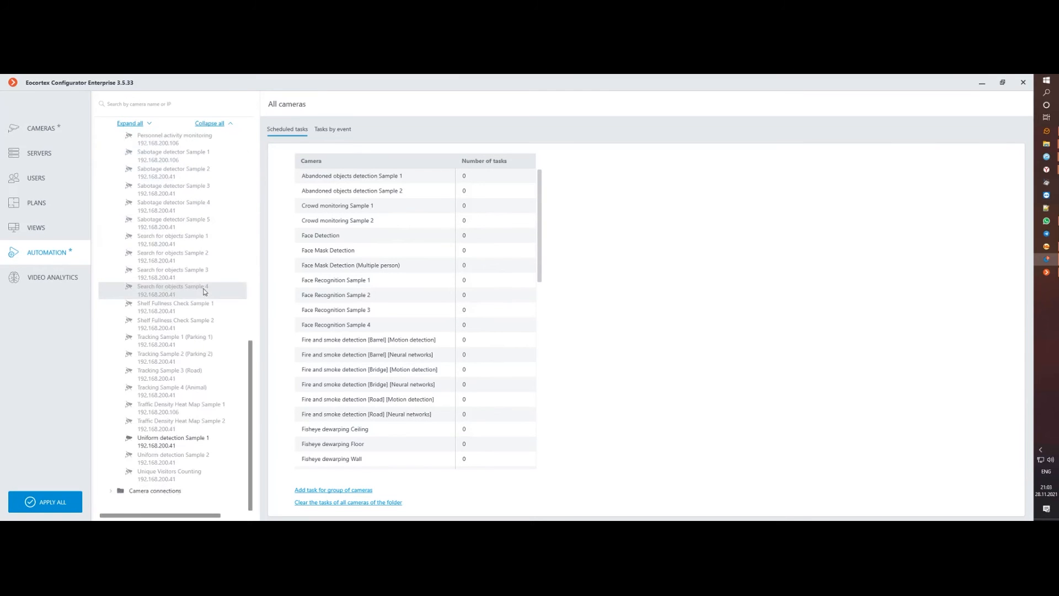
left_click(173, 441)
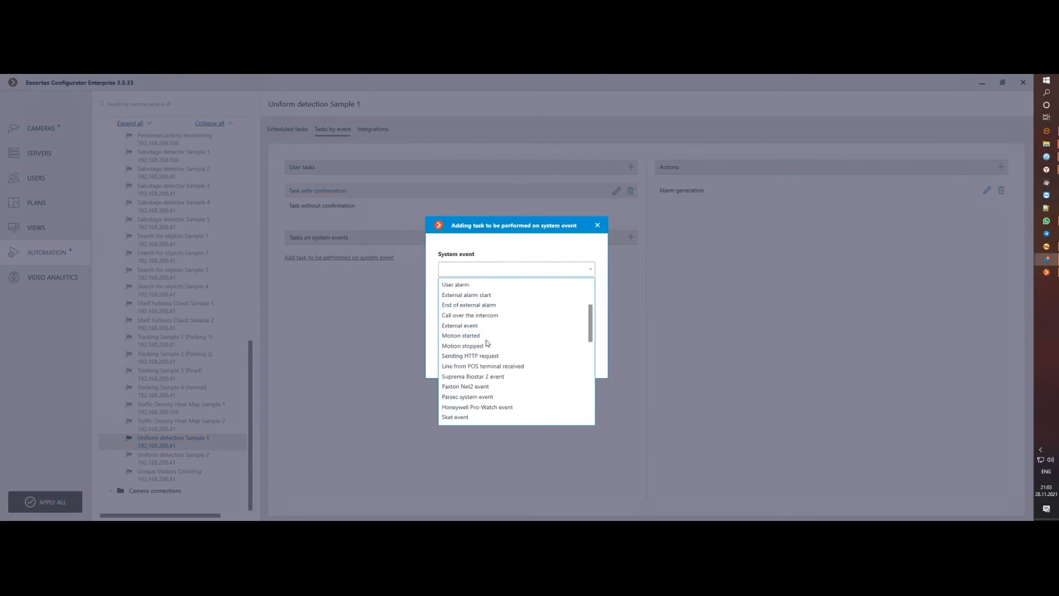
scroll("down", 3)
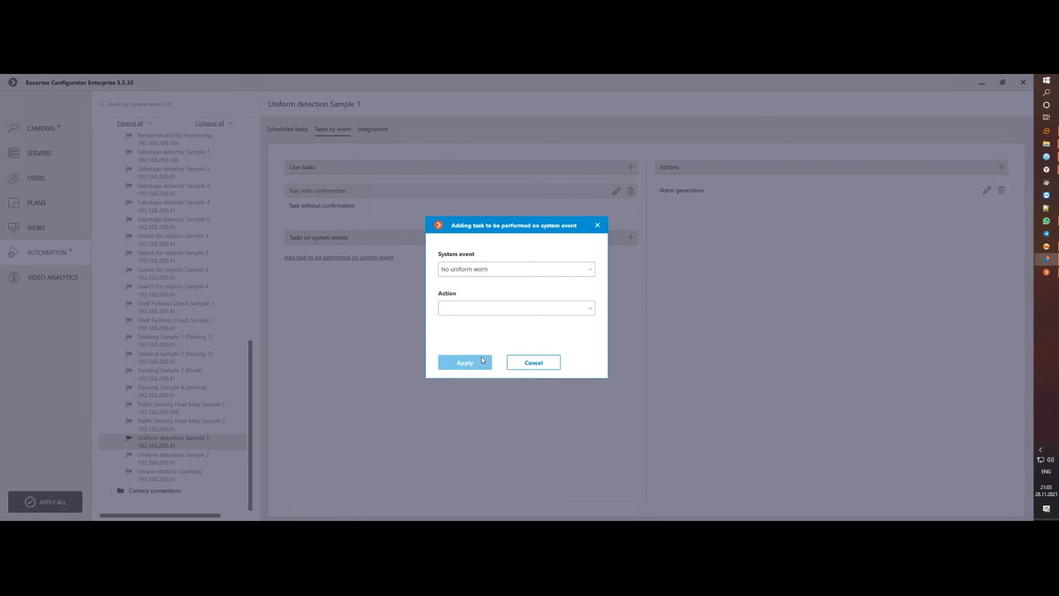
left_click(517, 308)
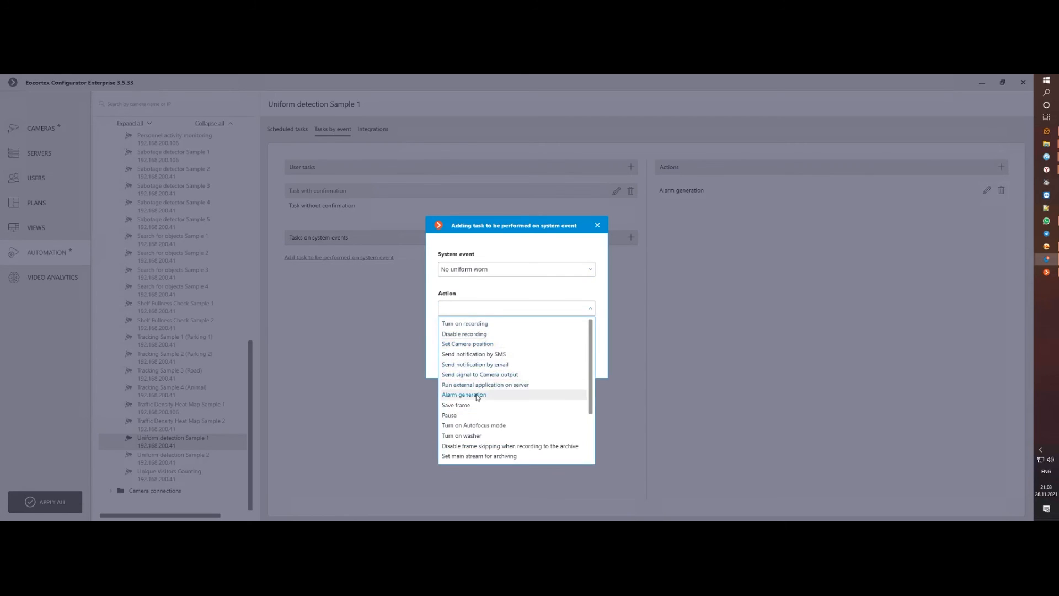
left_click(465, 395)
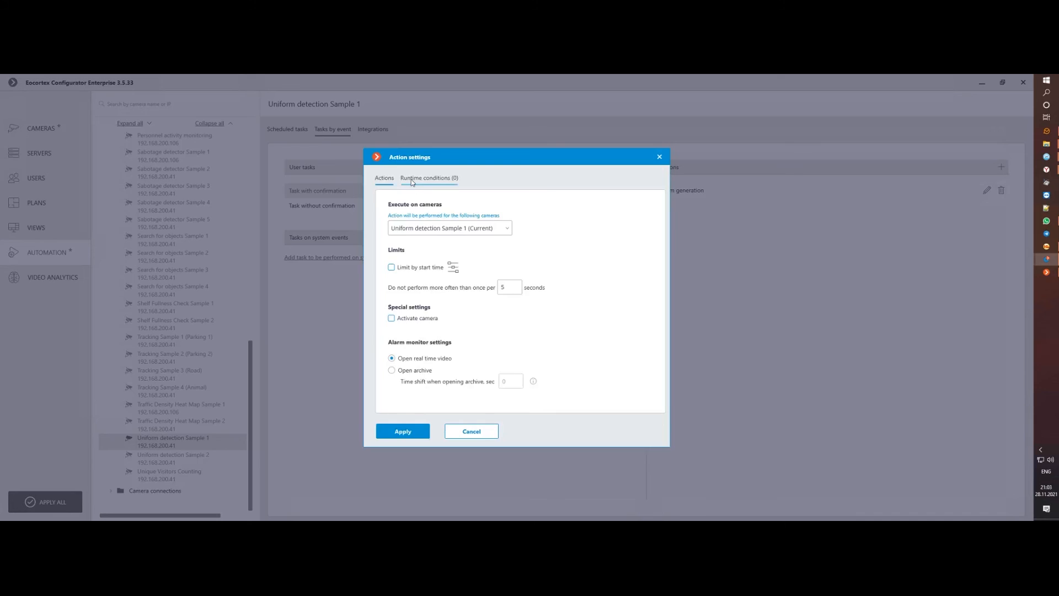
Step: Add a runtime condition Element of uniform Equal to No uniform
left_click(428, 177)
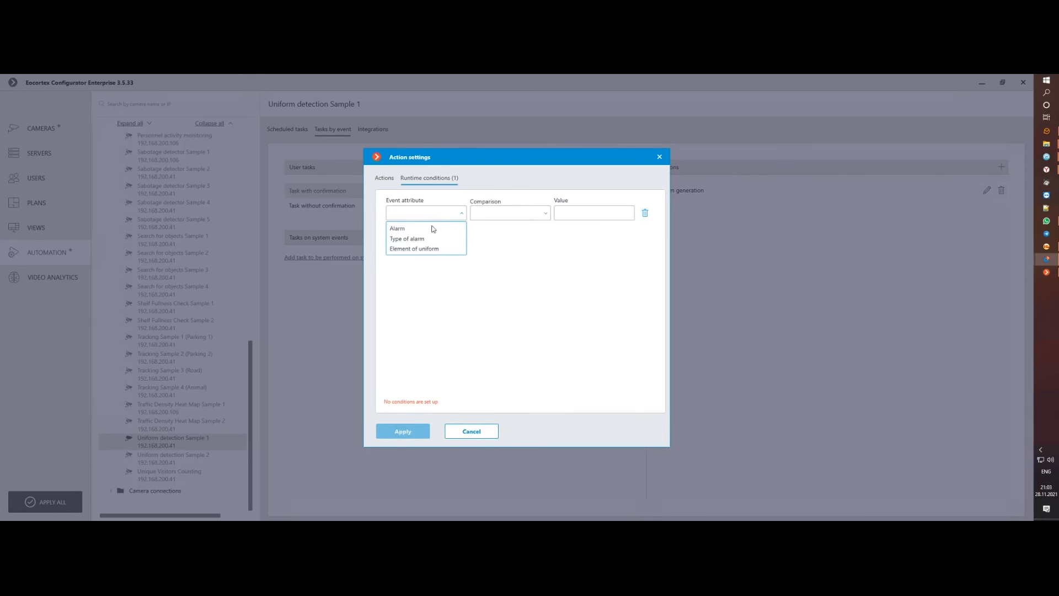
left_click(414, 248)
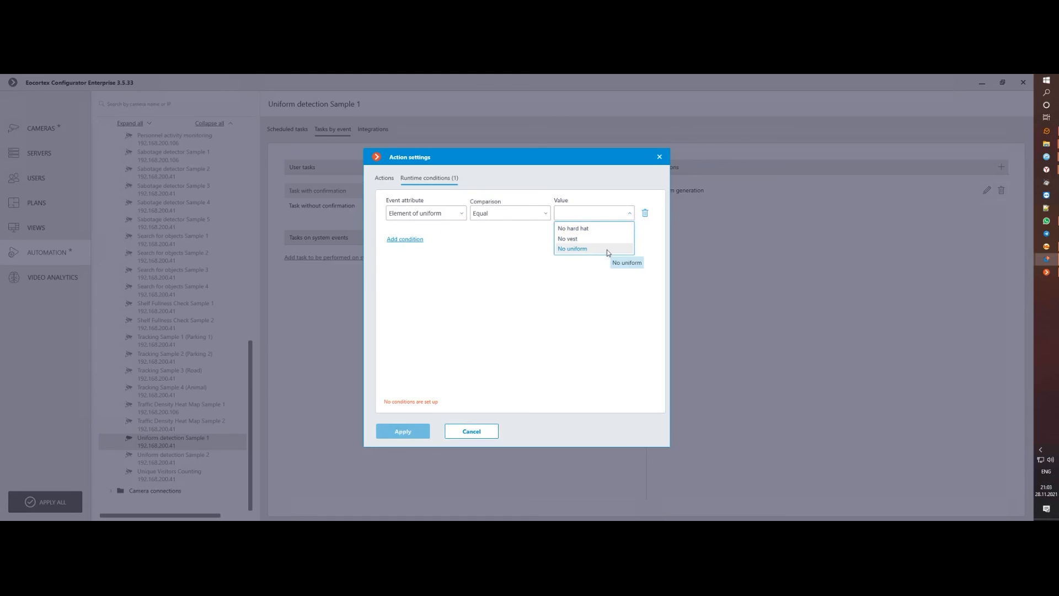
left_click(603, 293)
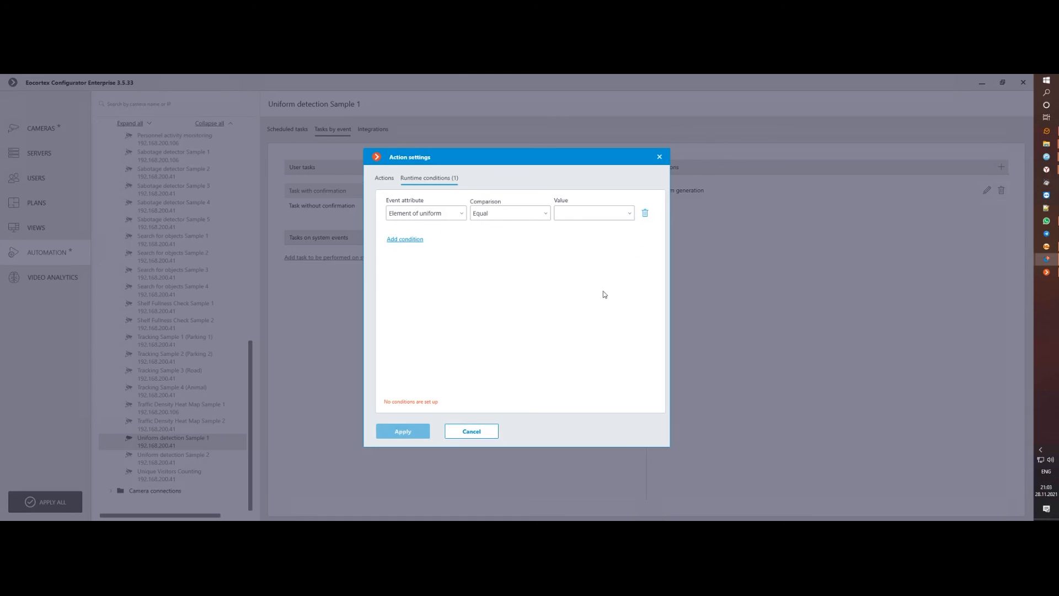
mouse_move(659, 156)
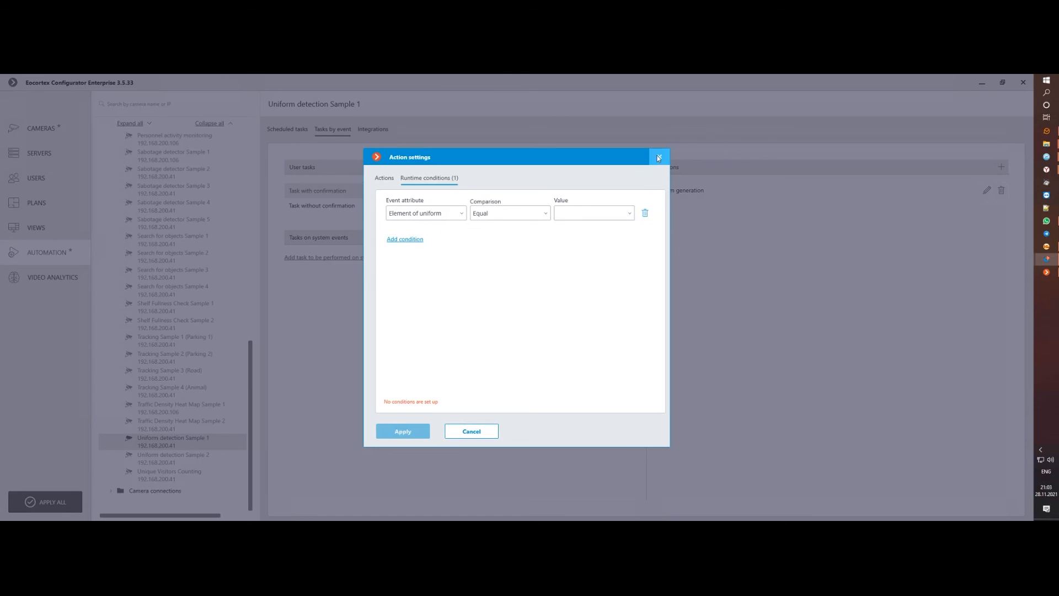